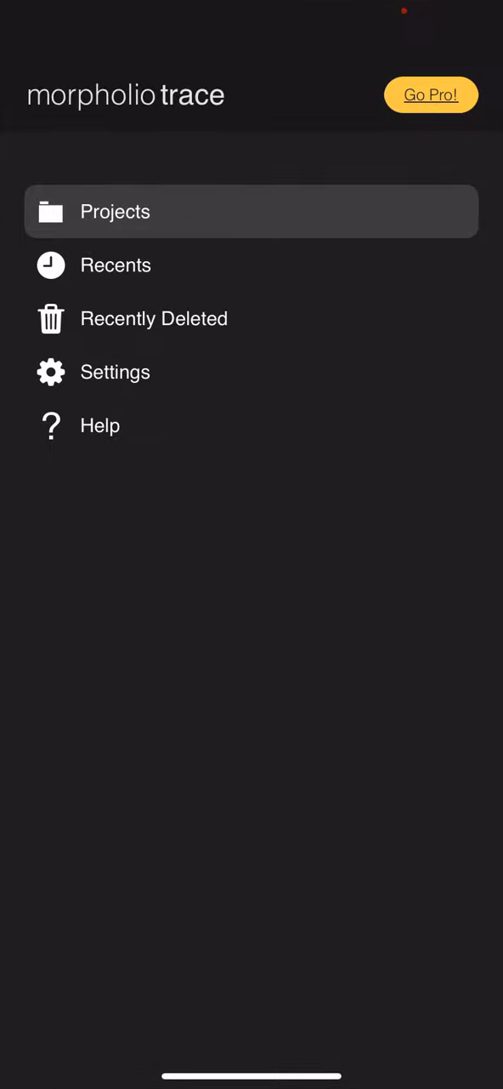
# Step: Switch to the Projects gallery and start a new folder from its toolbar
pyautogui.click(115, 211)
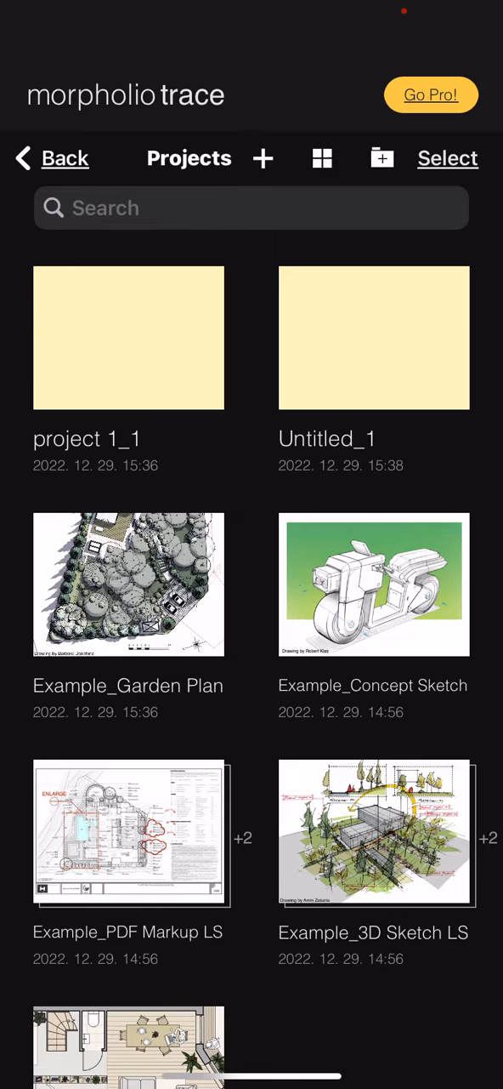
pyautogui.click(381, 158)
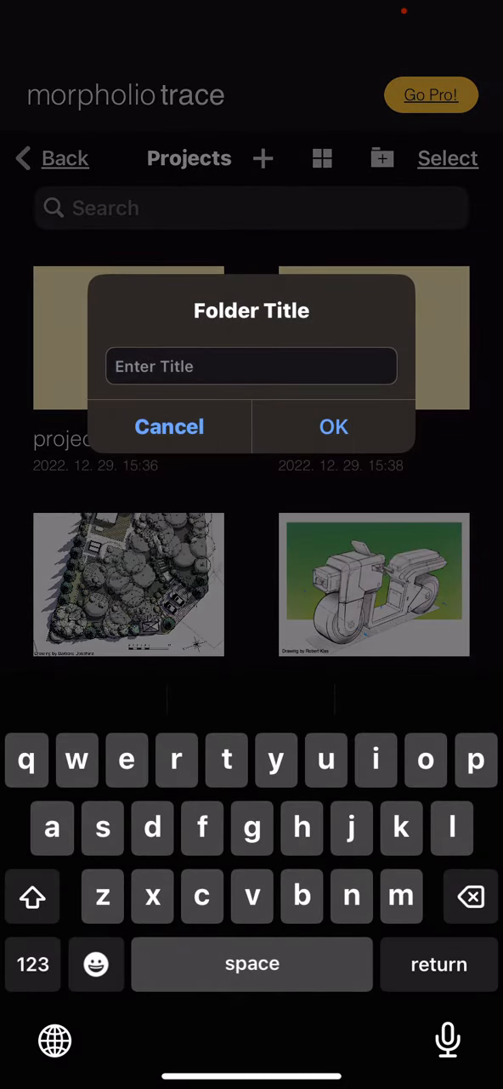
# Step: Name the new folder 'folder 1' and confirm it
pyautogui.write('folder 1')
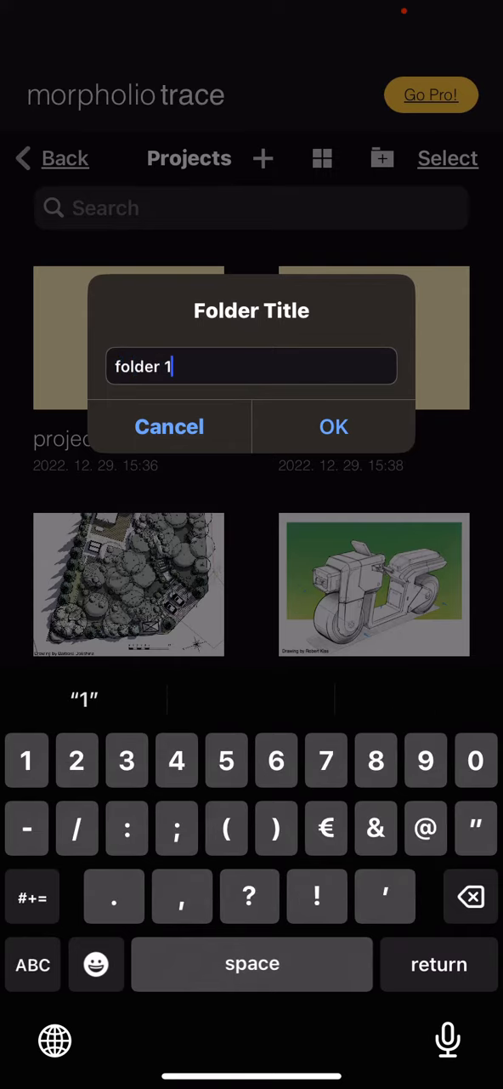
pyautogui.click(333, 426)
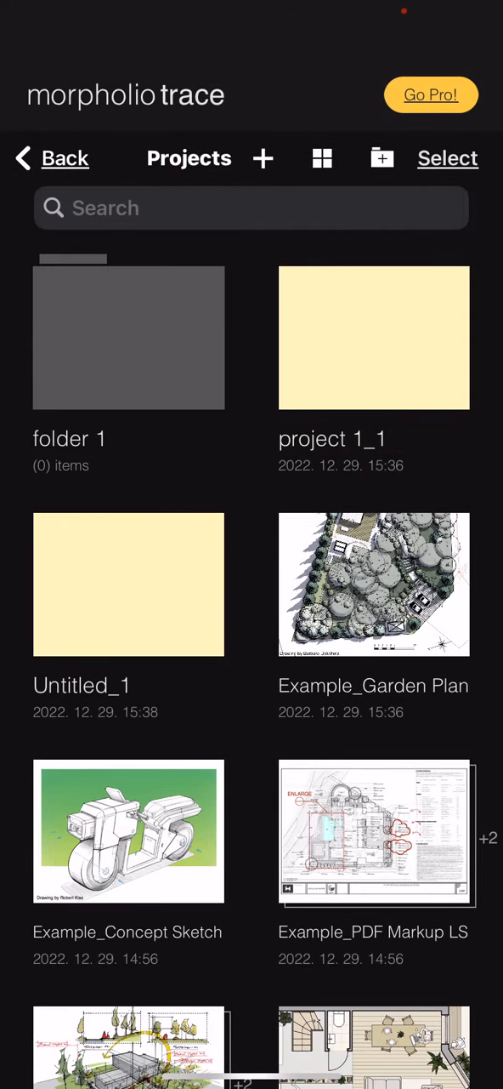